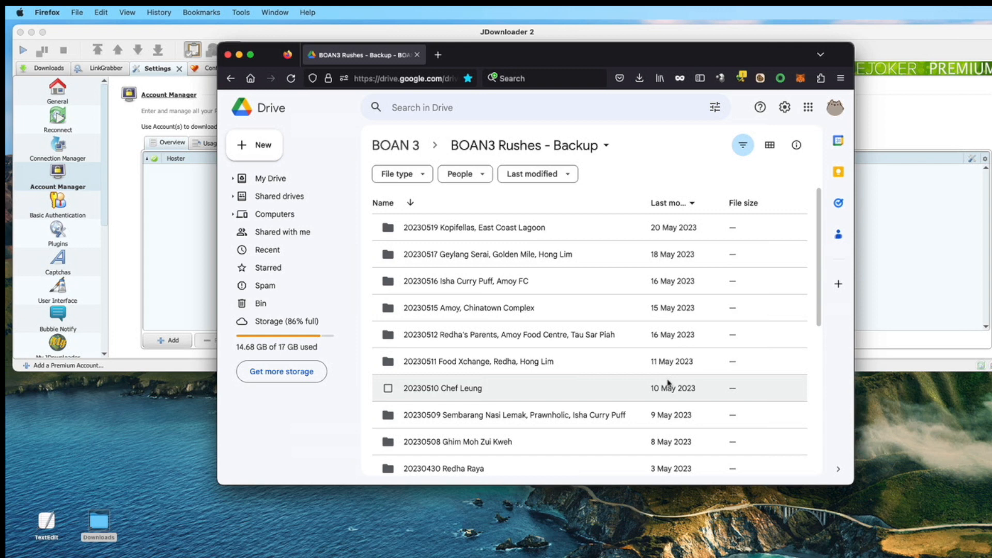
mouse_move(263, 405)
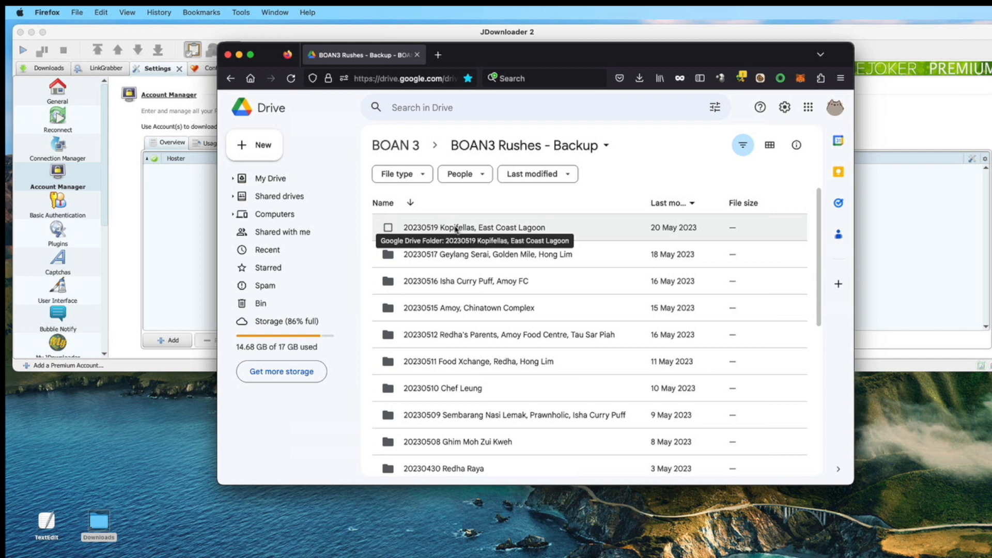
Step: Open the '20230519 Kopifellas, East Coast Lagoon' Drive folder to reveal Cam A, Cam B and Audio
double_click(474, 227)
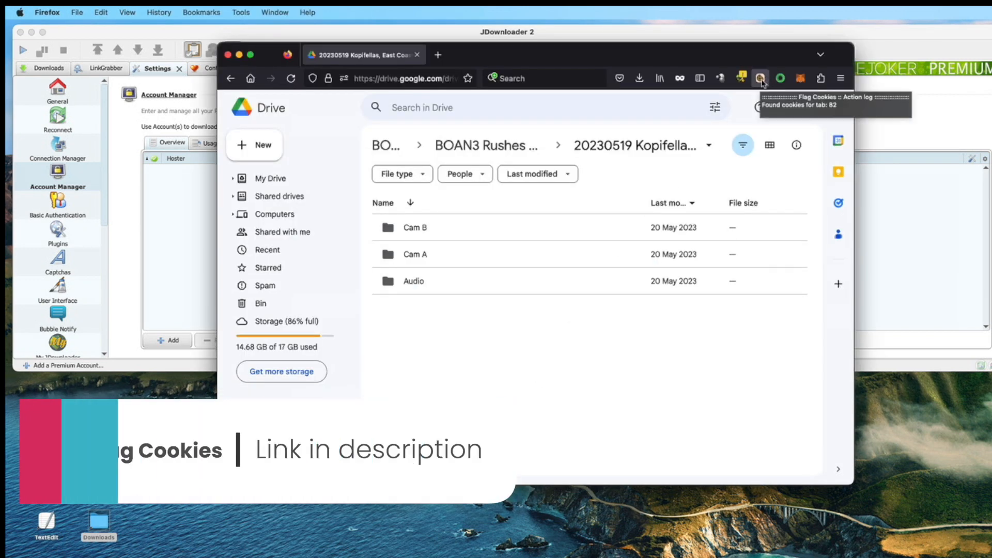
Step: Export the Drive tab's cookies to the clipboard from Flag Cookies preferences and dismiss the confirmation
left_click(760, 78)
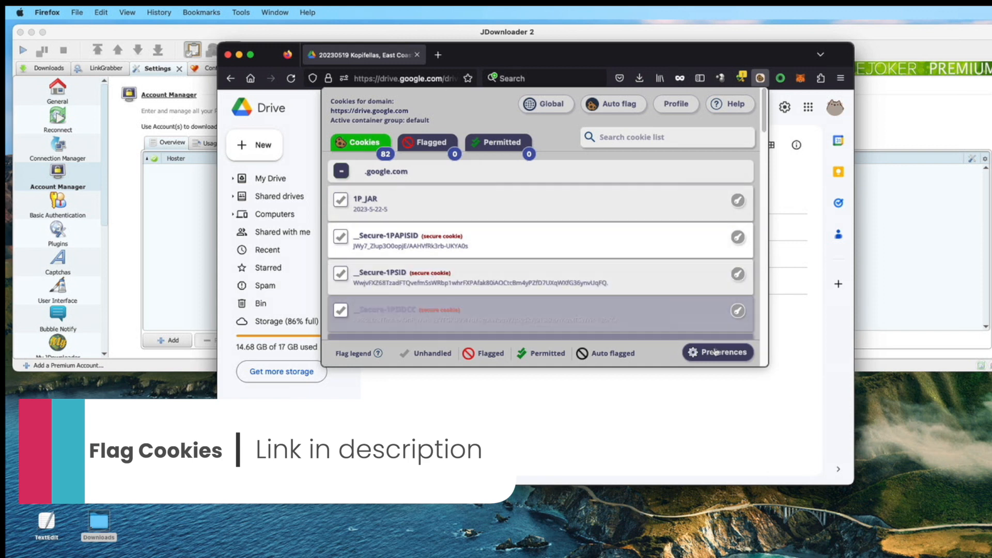
left_click(718, 353)
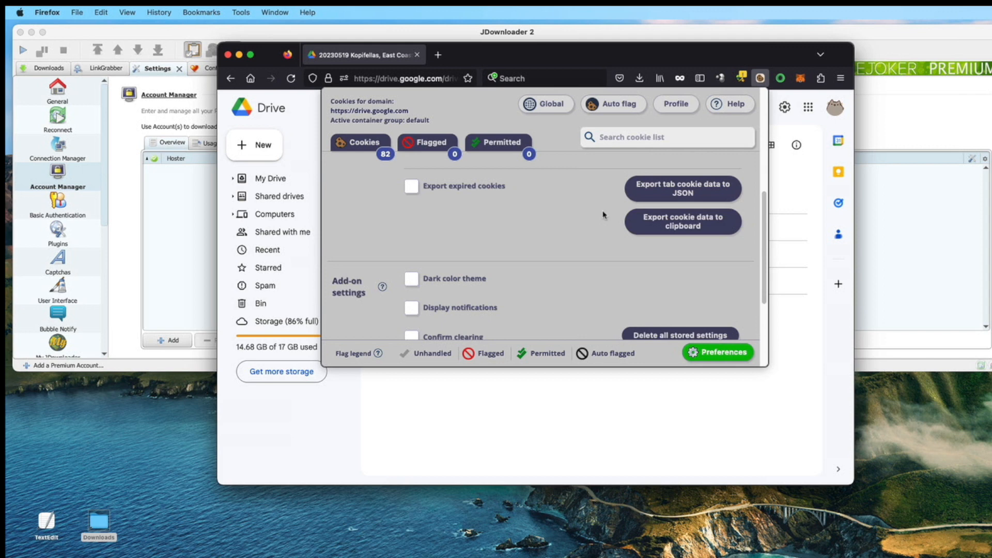
left_click(682, 222)
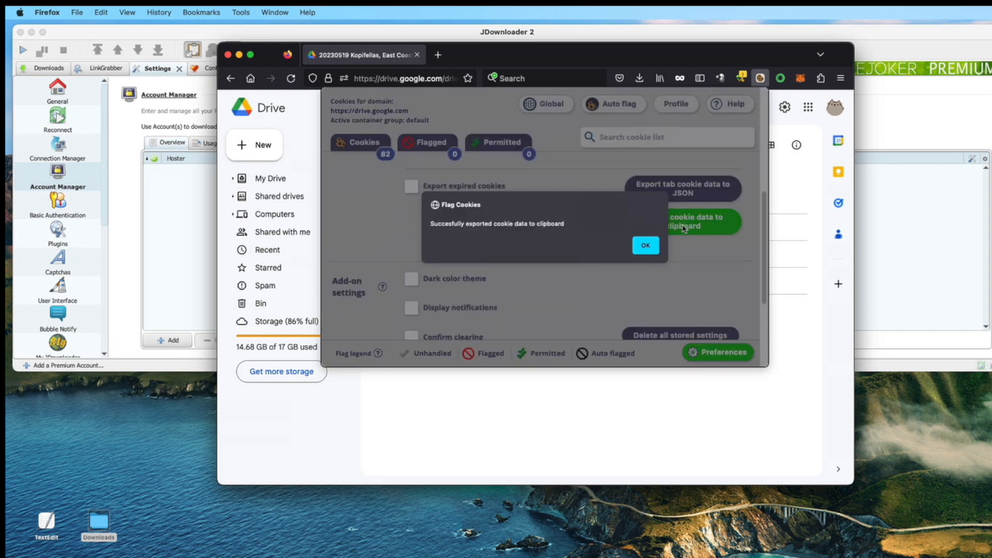
left_click(645, 245)
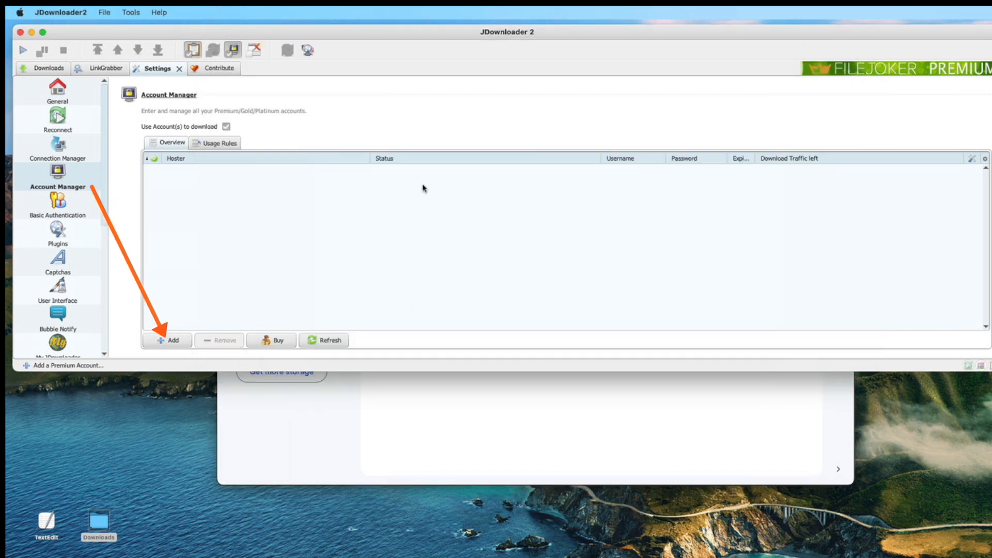
left_click(167, 340)
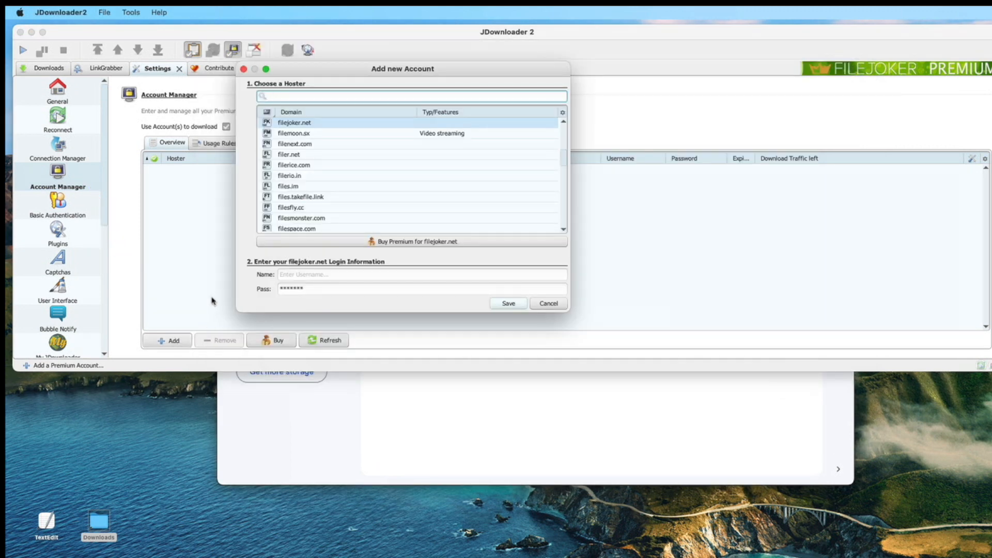
type("google")
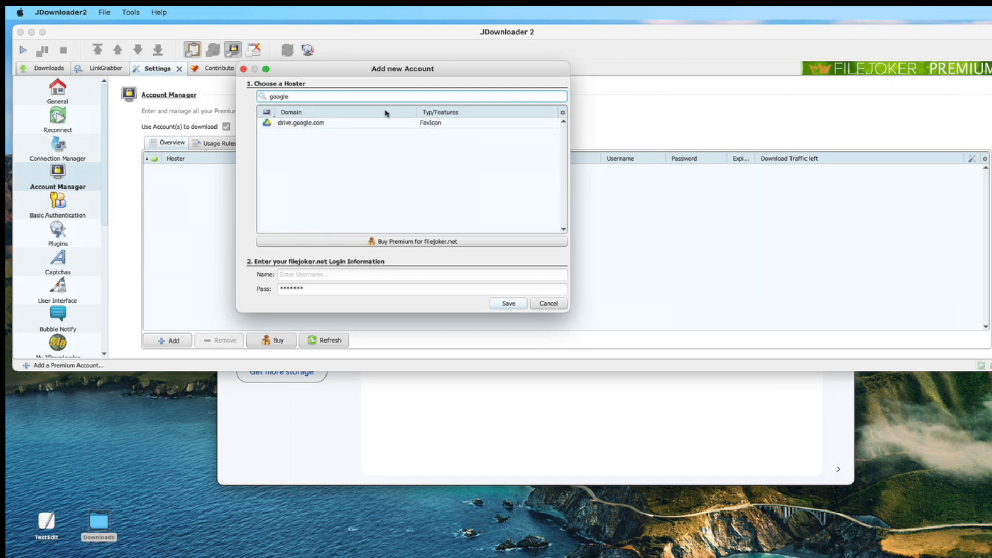
left_click(301, 122)
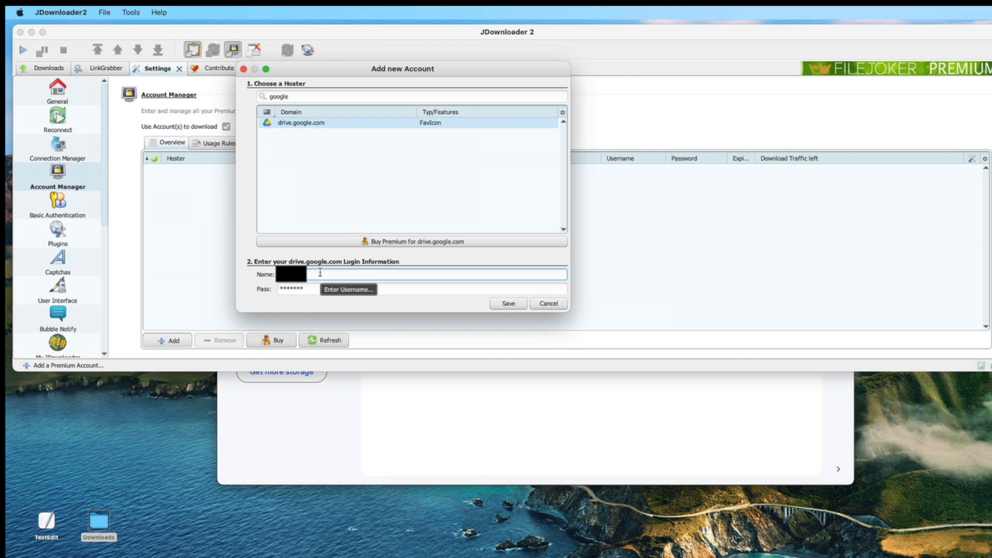
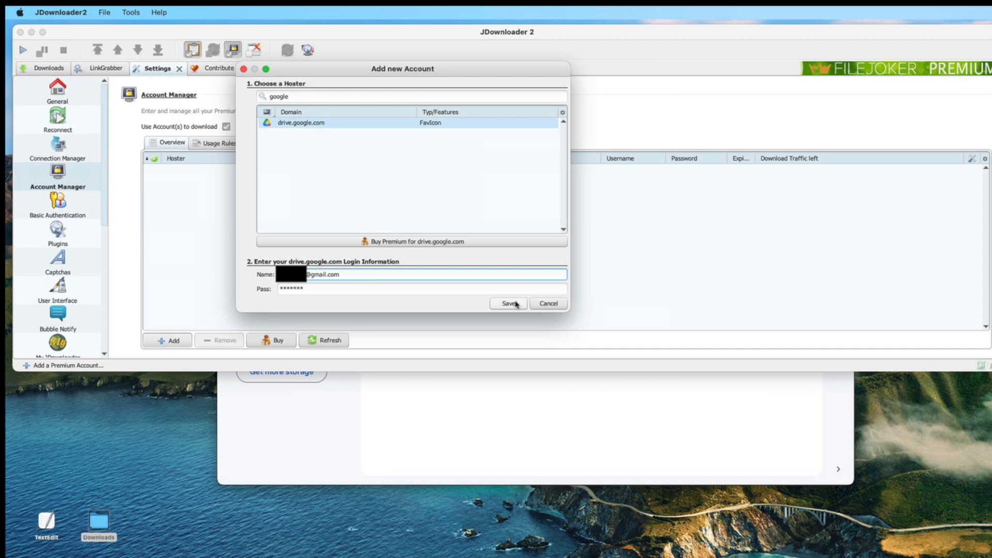
left_click(508, 303)
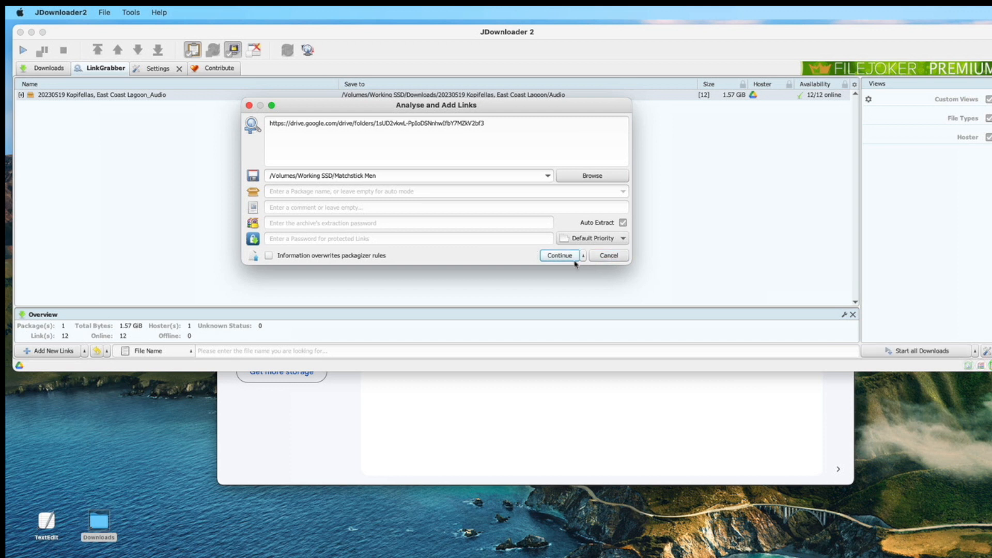
Step: Continue the Analyse and Add Links dialog to add the Drive folder link
left_click(557, 254)
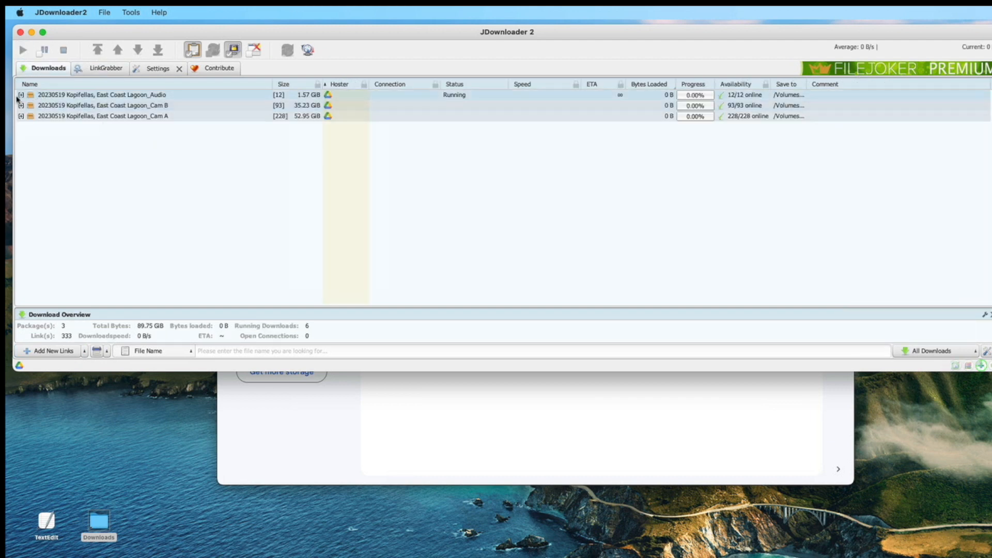
Step: Expand the Audio package to watch its WAV files finish, then open the local Kopifellas download folder
left_click(21, 96)
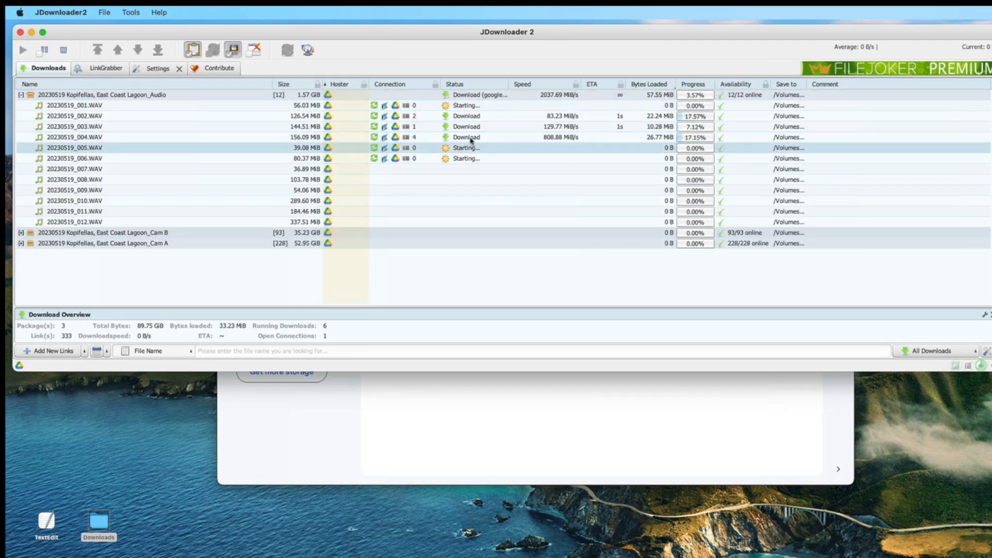
left_click(930, 321)
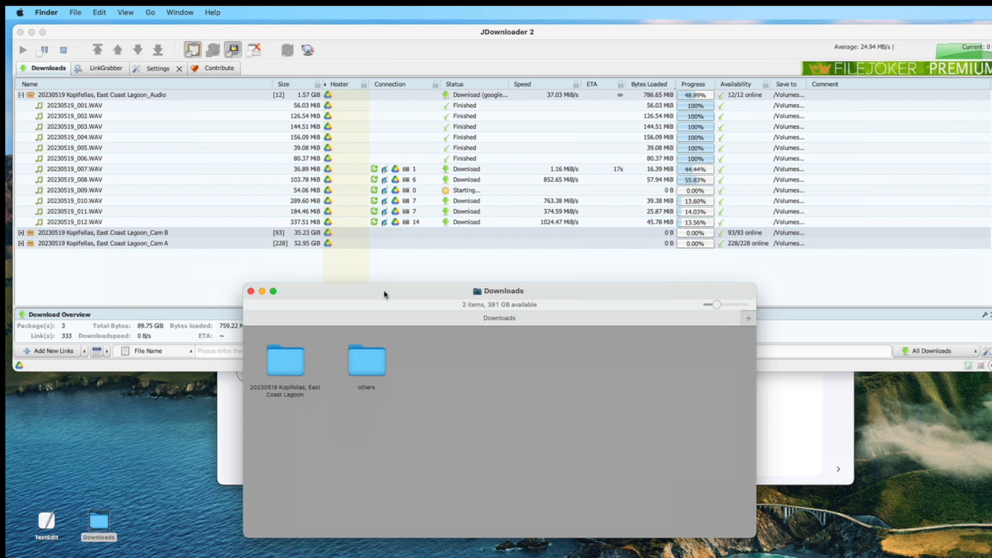
double_click(284, 360)
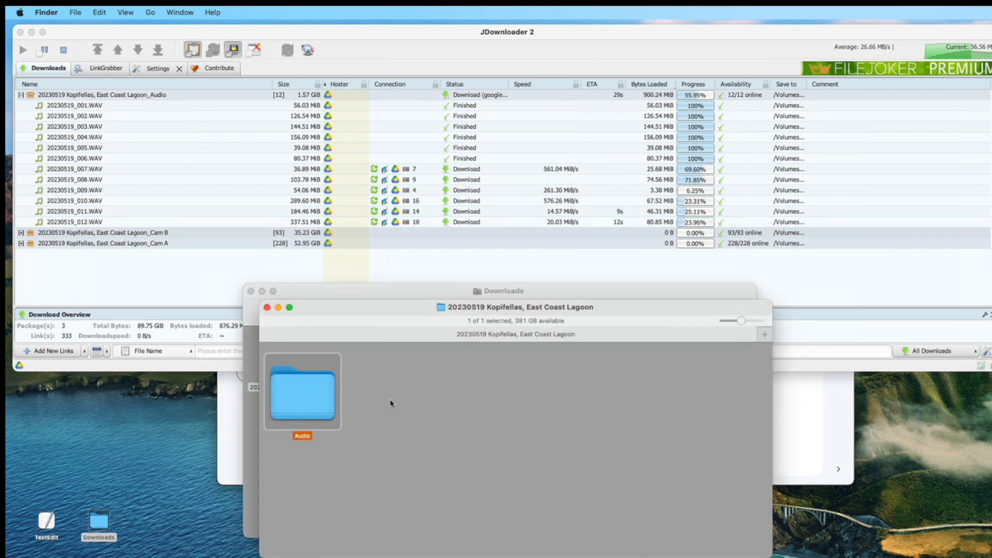